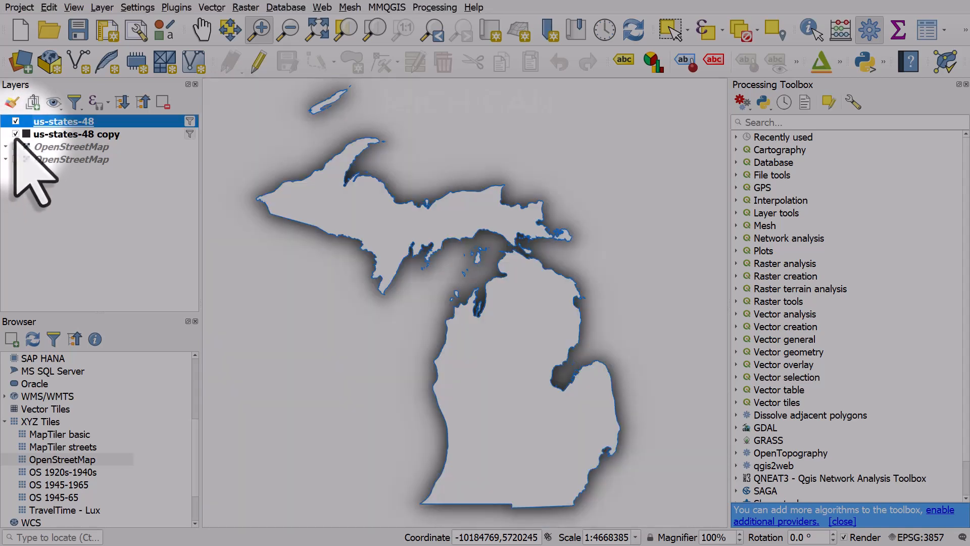
# Step: Hide the us-states-48 layers and plain OpenStreetMap, showing only the dark inverted OpenStreetMap basemap
pyautogui.click(16, 159)
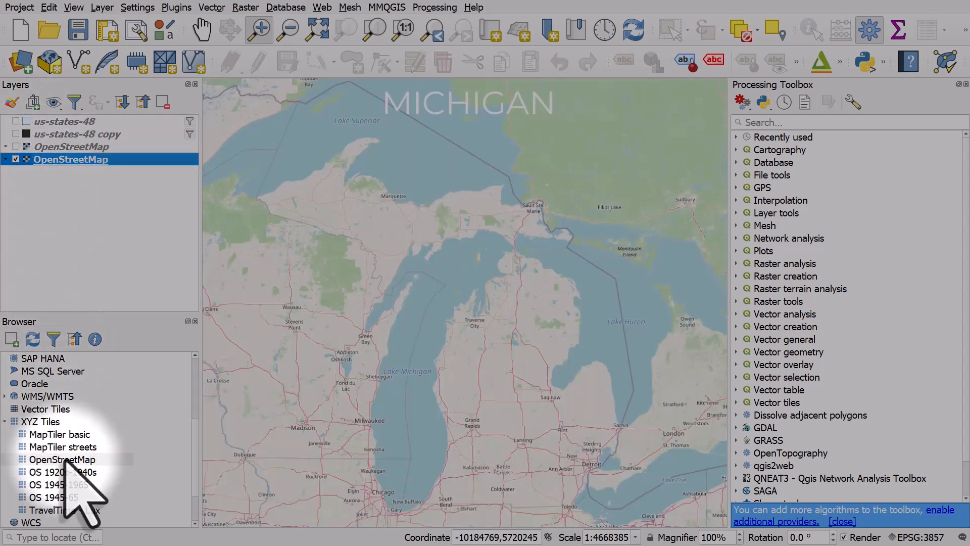
pyautogui.click(61, 460)
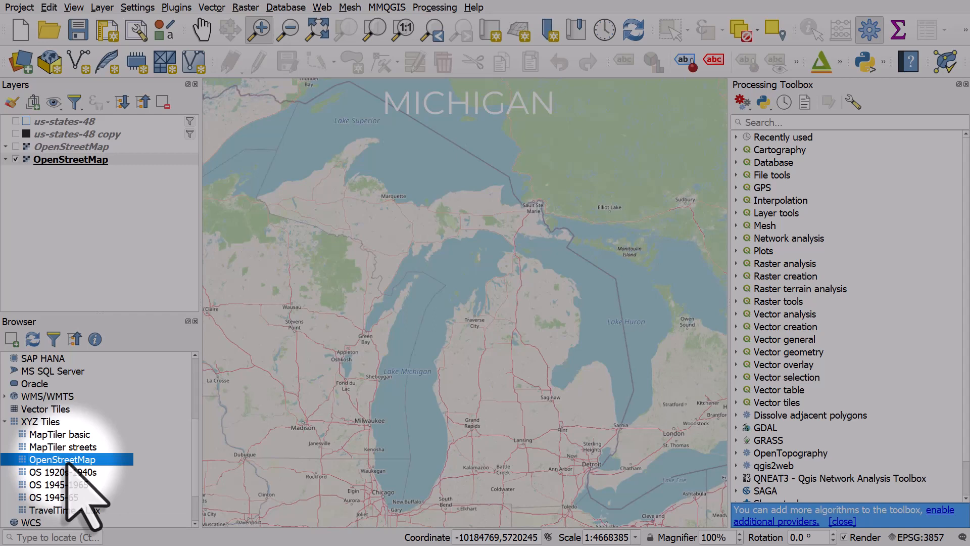
pyautogui.moveTo(72, 160)
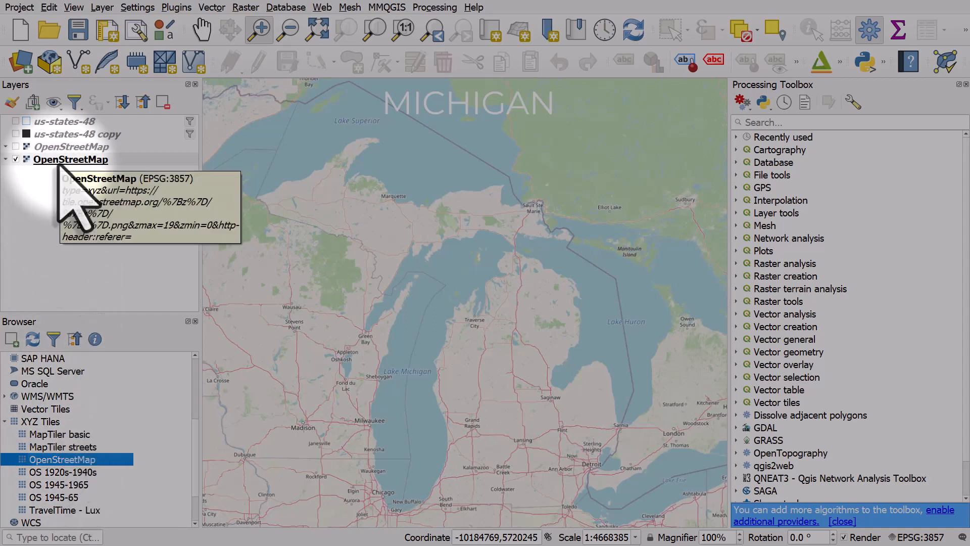
pyautogui.click(14, 159)
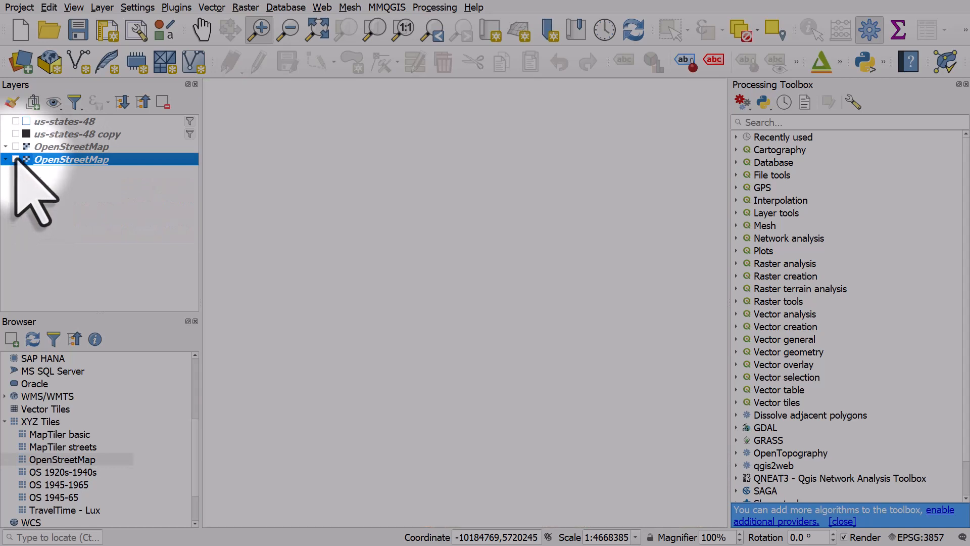
pyautogui.click(15, 147)
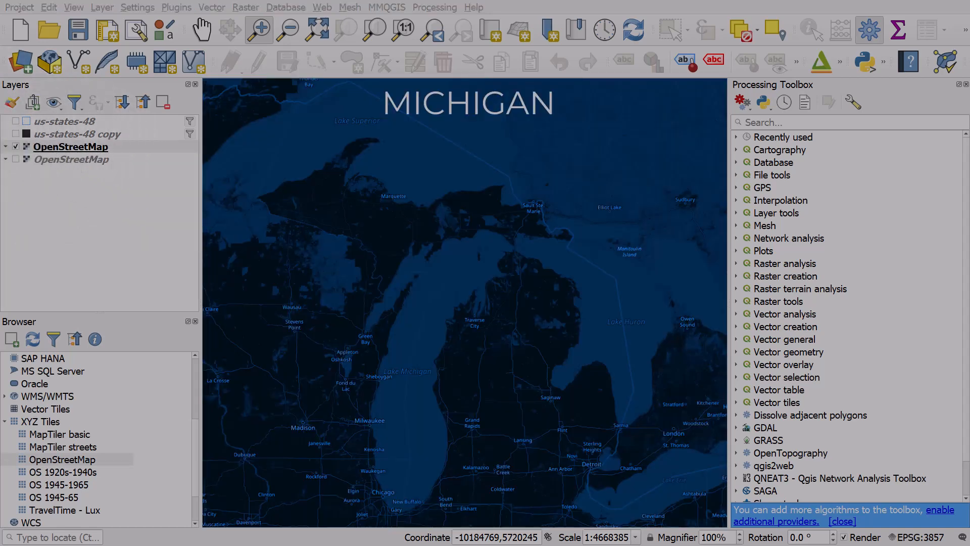
pyautogui.doubleClick(70, 147)
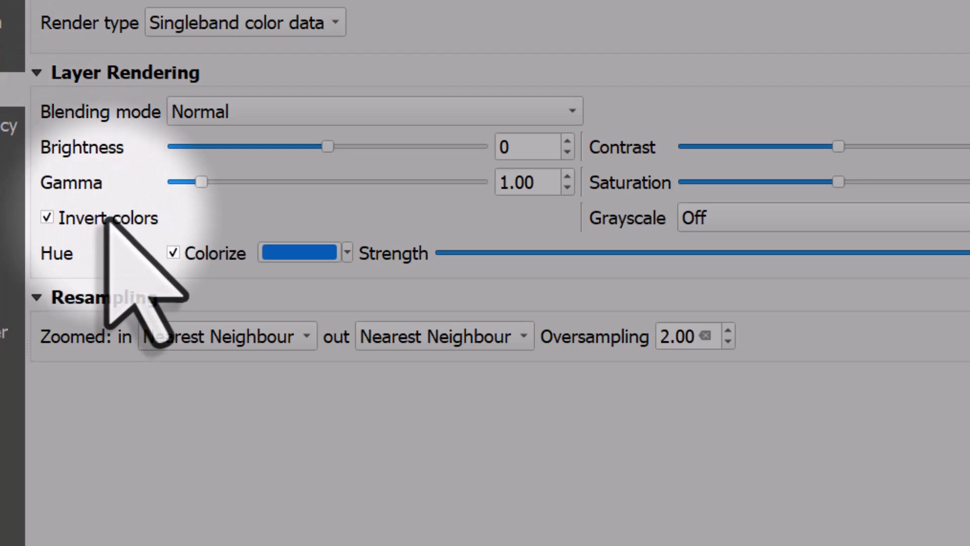
pyautogui.click(297, 253)
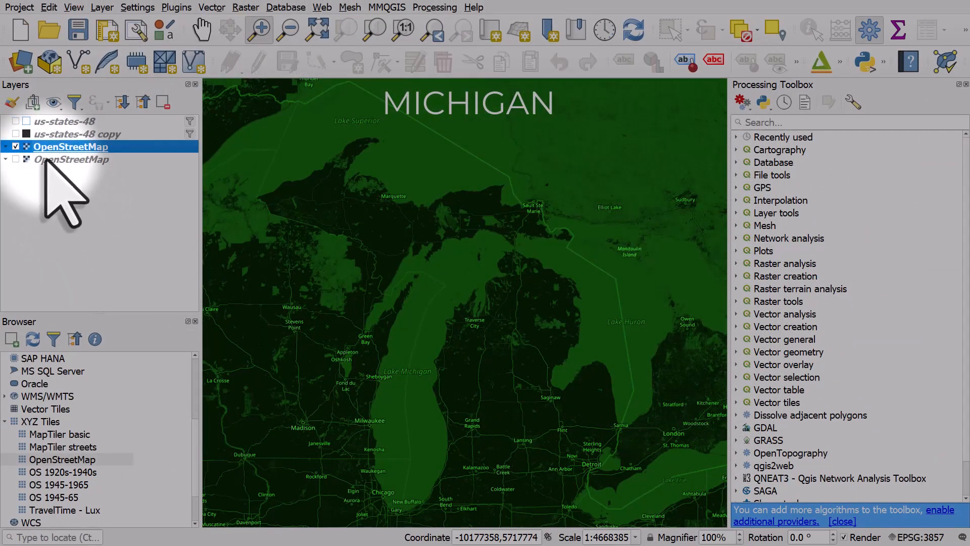
pyautogui.doubleClick(71, 147)
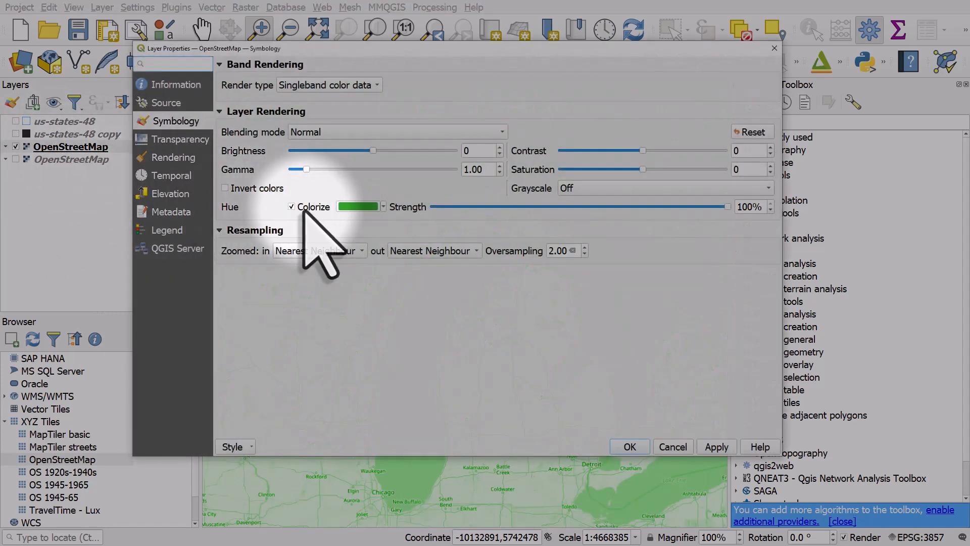
pyautogui.click(224, 188)
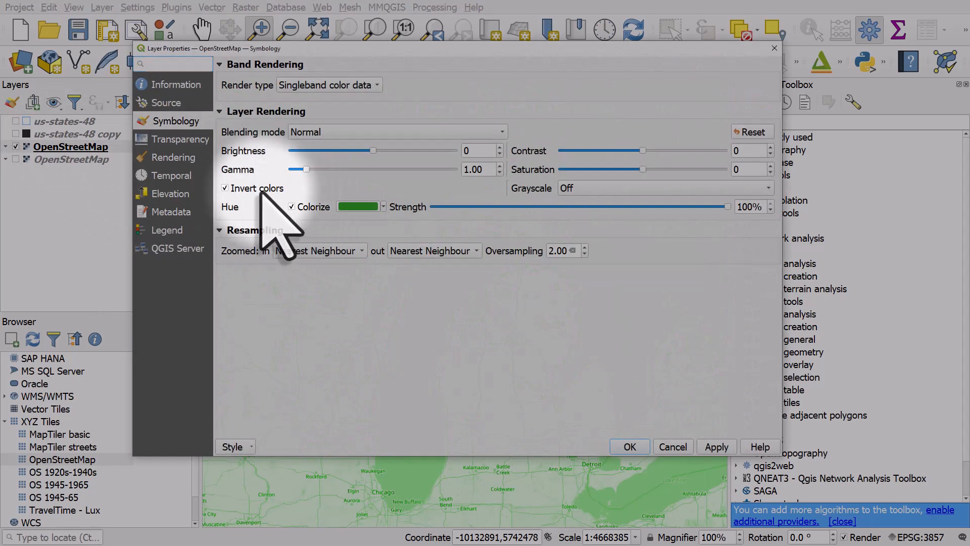
pyautogui.click(358, 206)
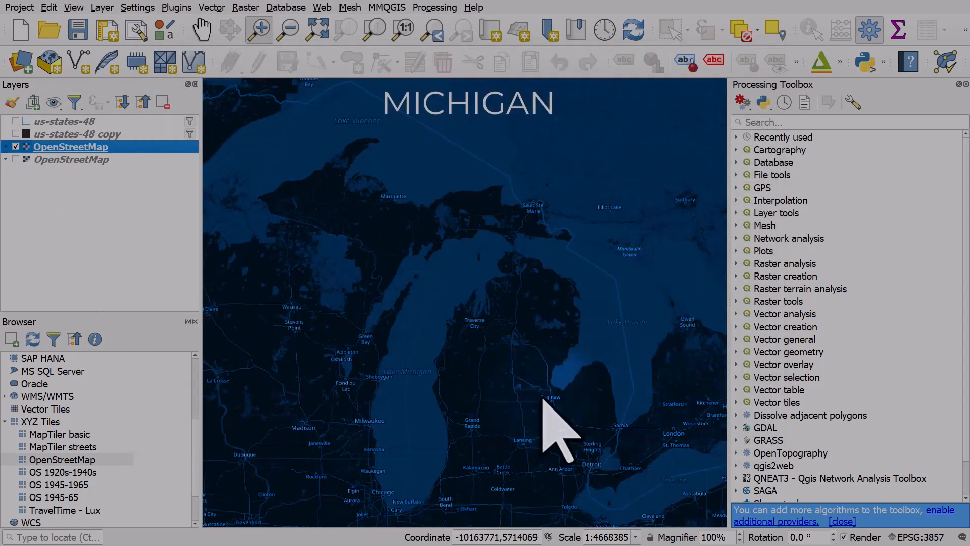
# Step: Turn on the us-states-48 copy layer to display the shadowed state overlay
pyautogui.click(16, 134)
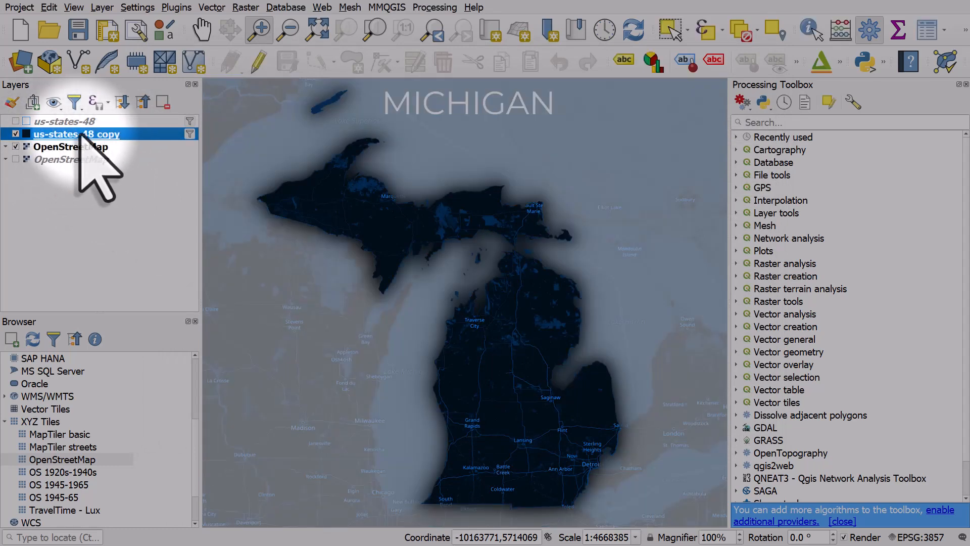
pyautogui.click(190, 133)
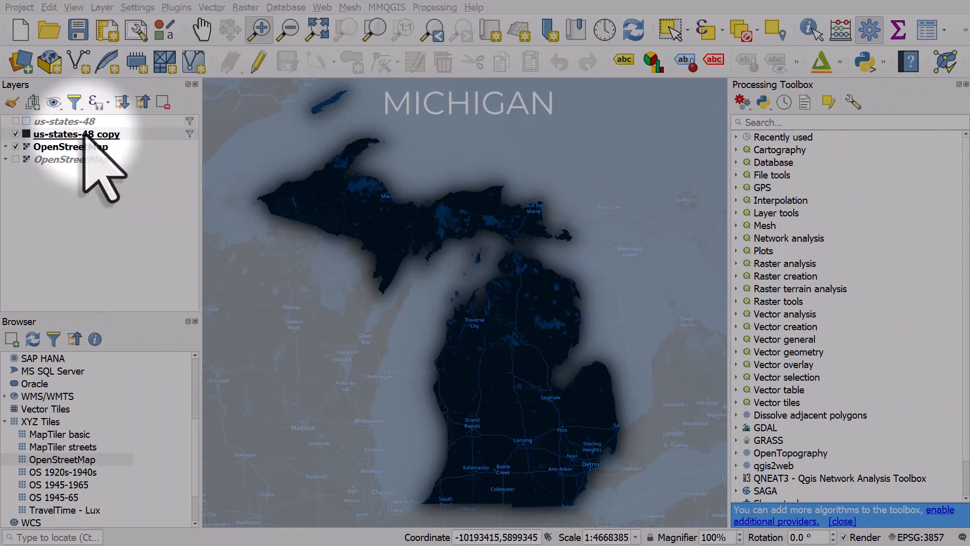
# Step: Style the us-states-48 copy as inverted polygons with shapeburst fill: 85% black to 60% white, blur 18
pyautogui.doubleClick(76, 134)
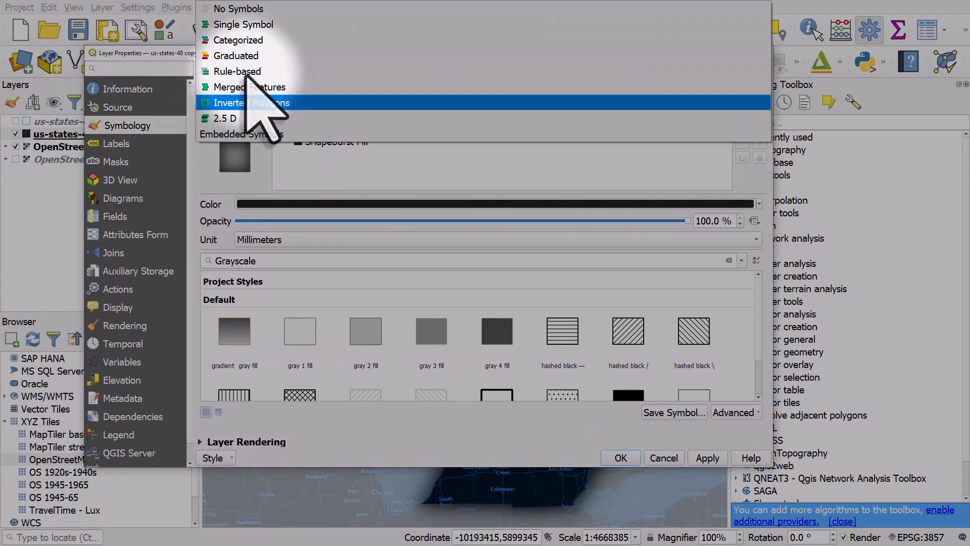
pyautogui.click(251, 102)
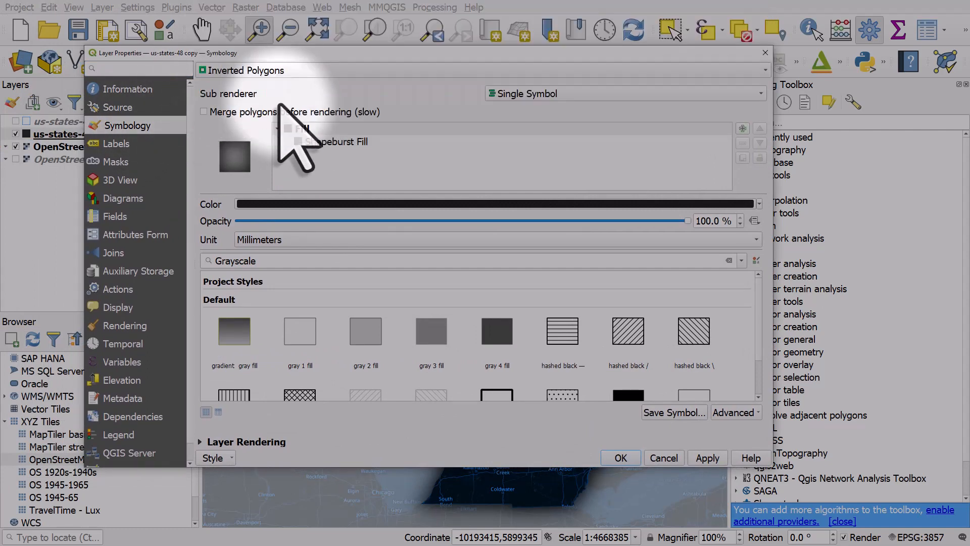
pyautogui.click(338, 141)
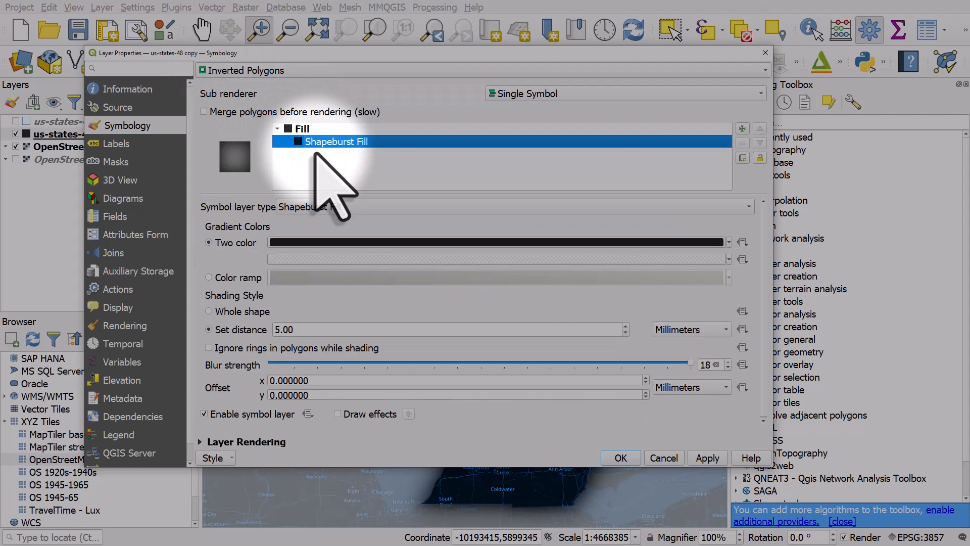
pyautogui.click(514, 207)
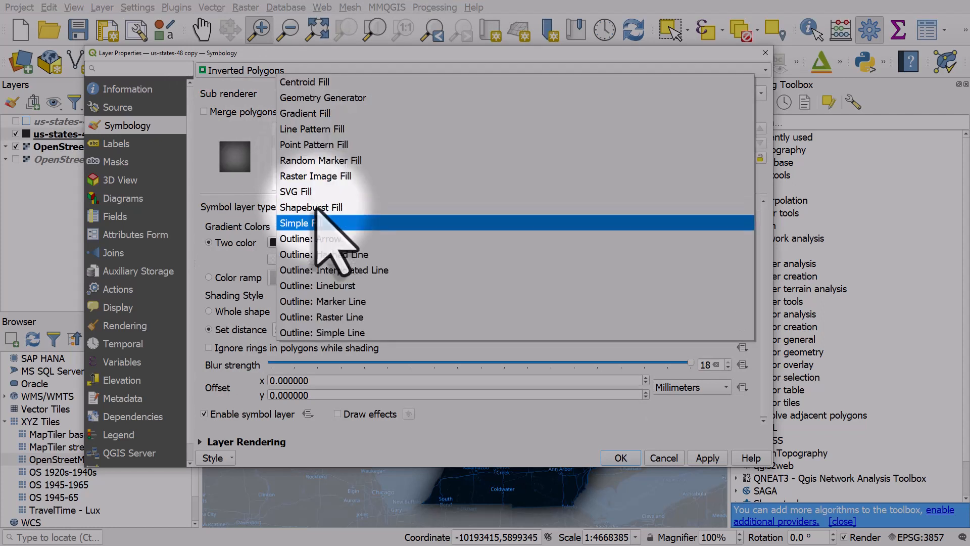
pyautogui.click(312, 207)
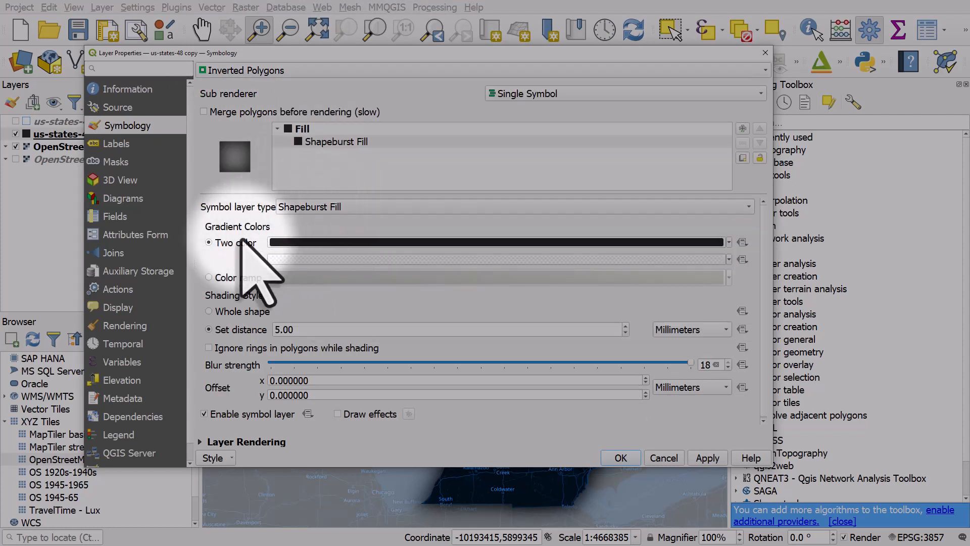
pyautogui.click(501, 242)
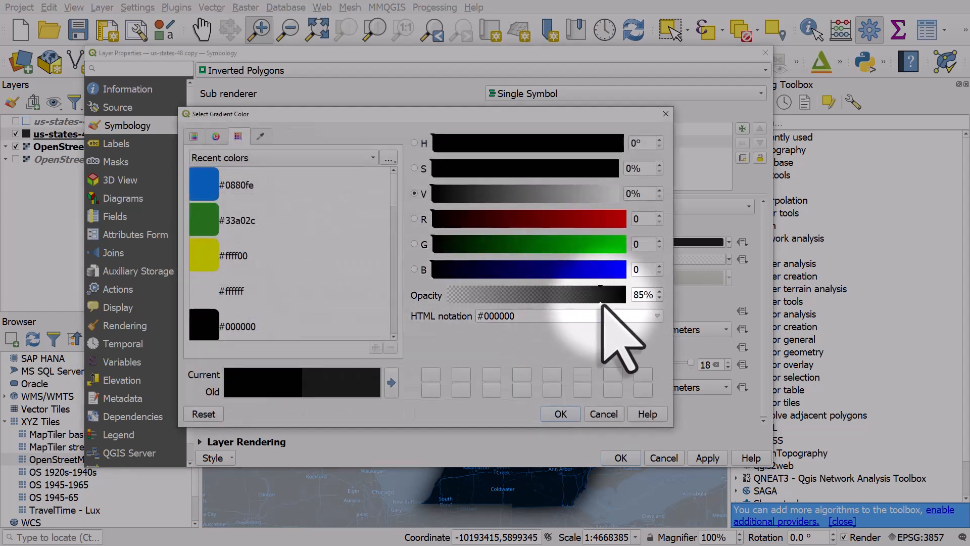
pyautogui.click(559, 413)
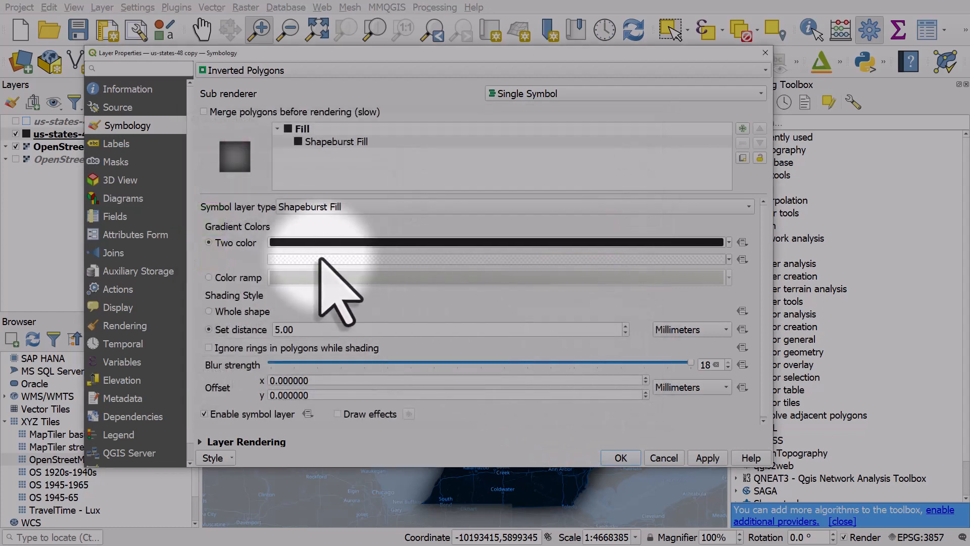
pyautogui.click(496, 259)
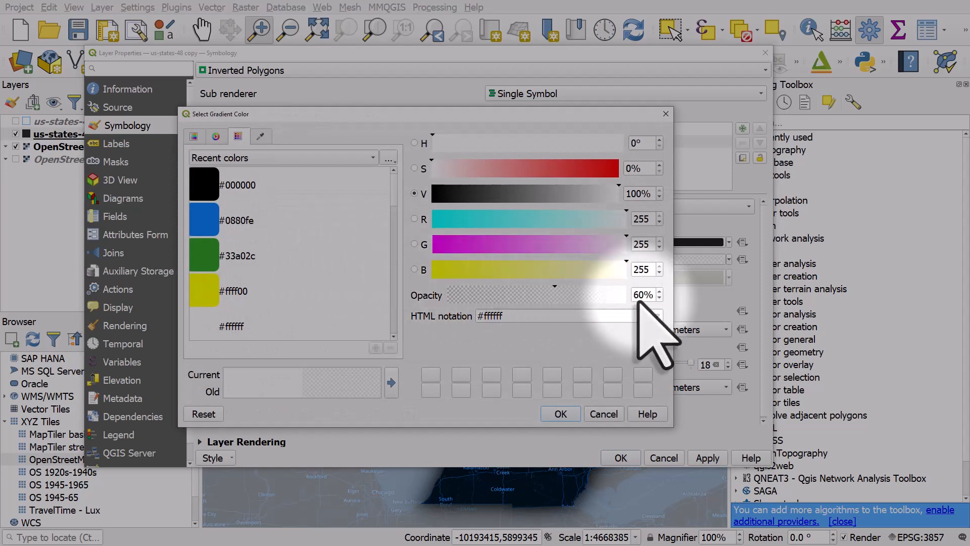
pyautogui.click(559, 413)
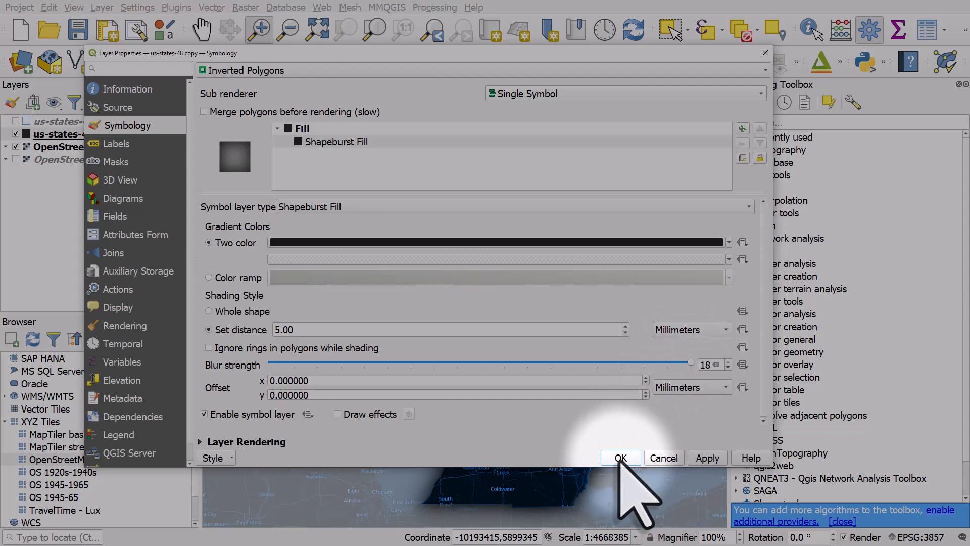
pyautogui.click(619, 458)
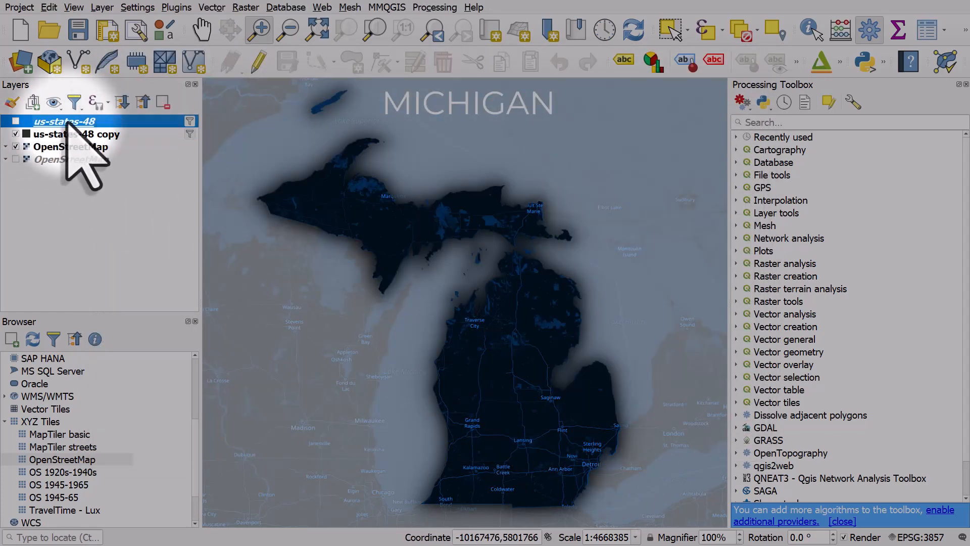
pyautogui.moveTo(62, 121)
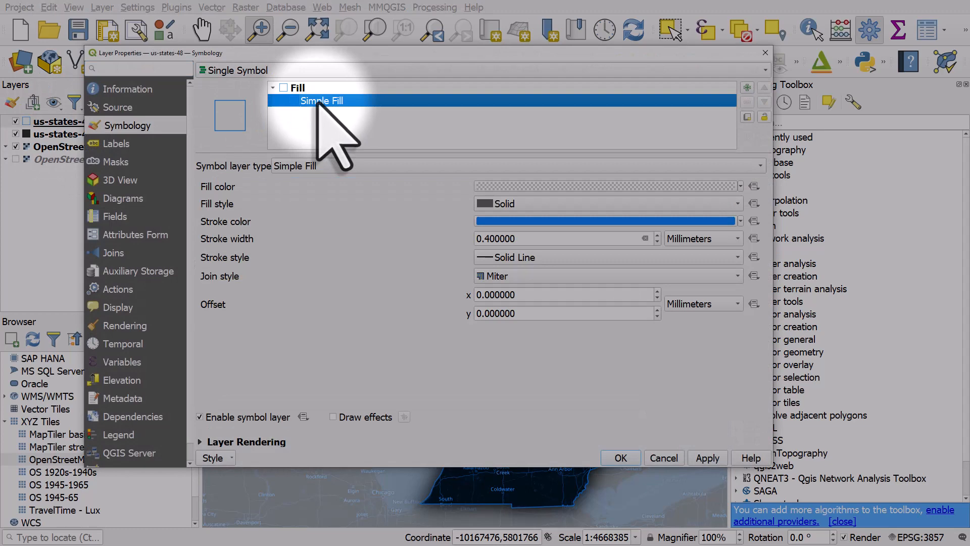
# Step: Give the us-states-48 simple fill a transparent fill and bright blue #0880fe stroke
pyautogui.click(607, 187)
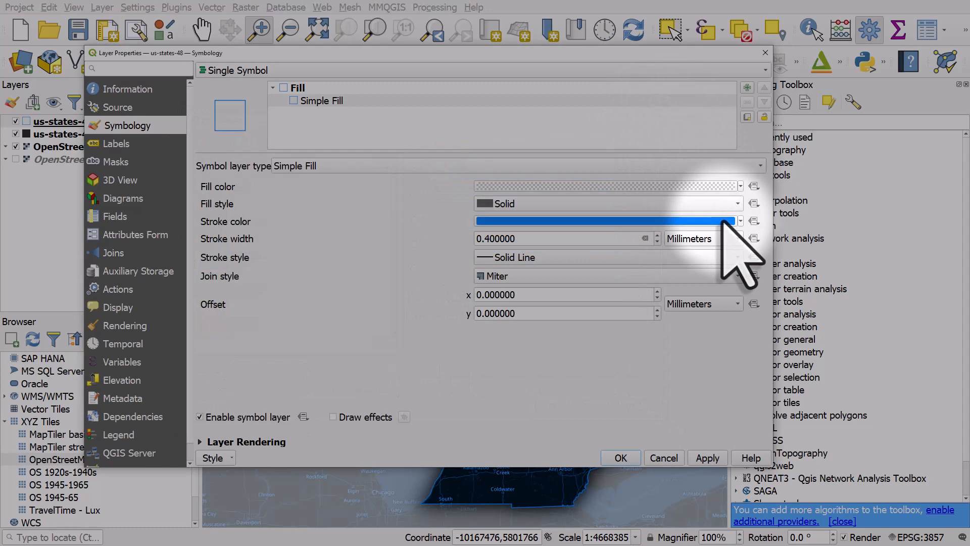
pyautogui.click(738, 221)
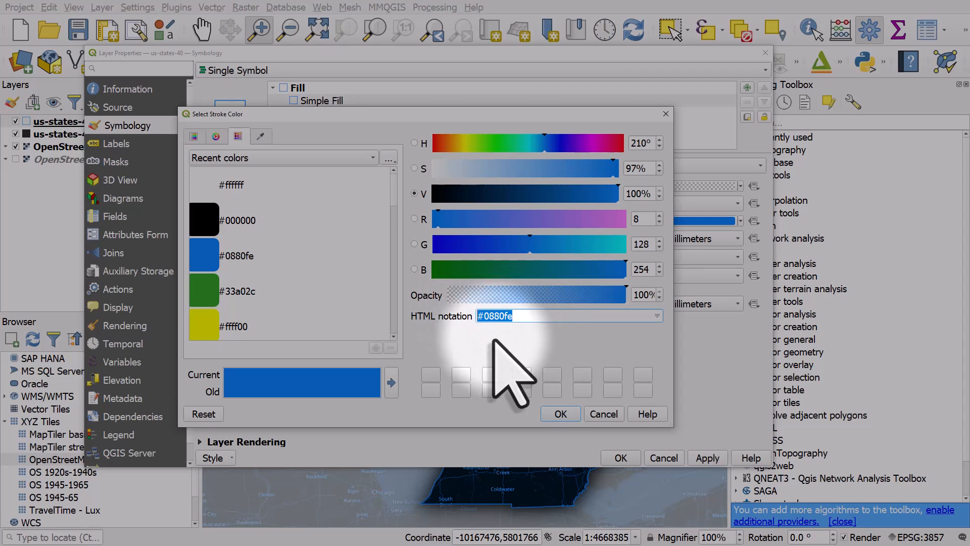
pyautogui.click(559, 413)
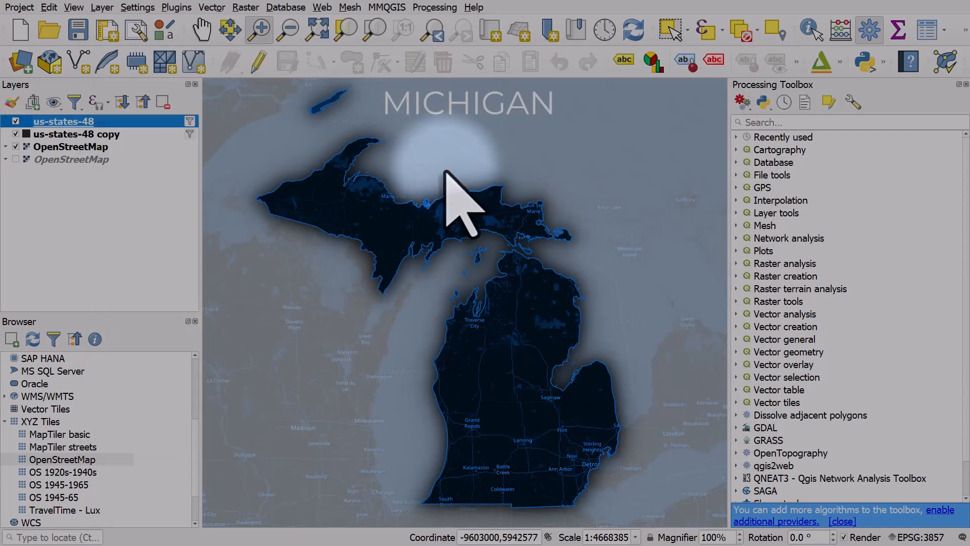
# Step: Review the Title Label decoration settings from the View menu, then close them
pyautogui.click(19, 7)
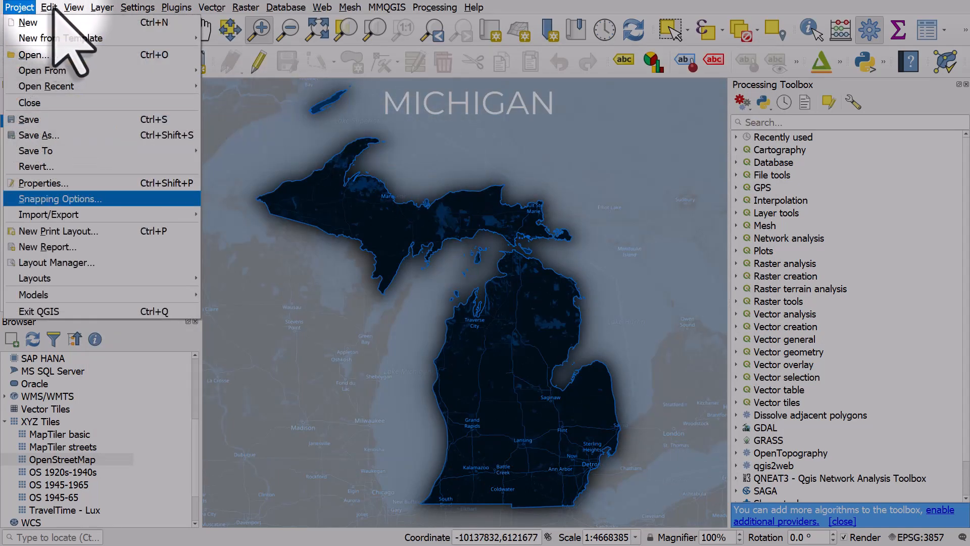
pyautogui.click(73, 6)
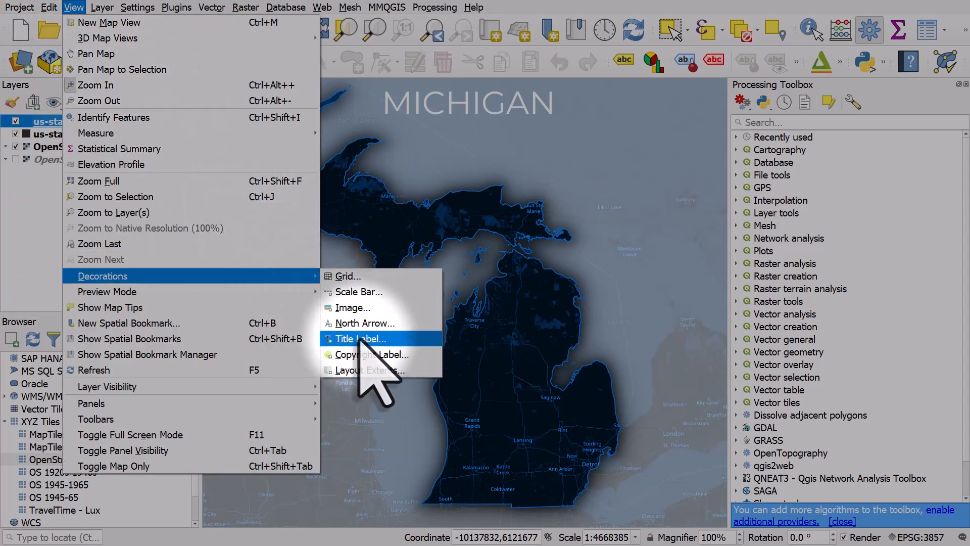
pyautogui.click(361, 339)
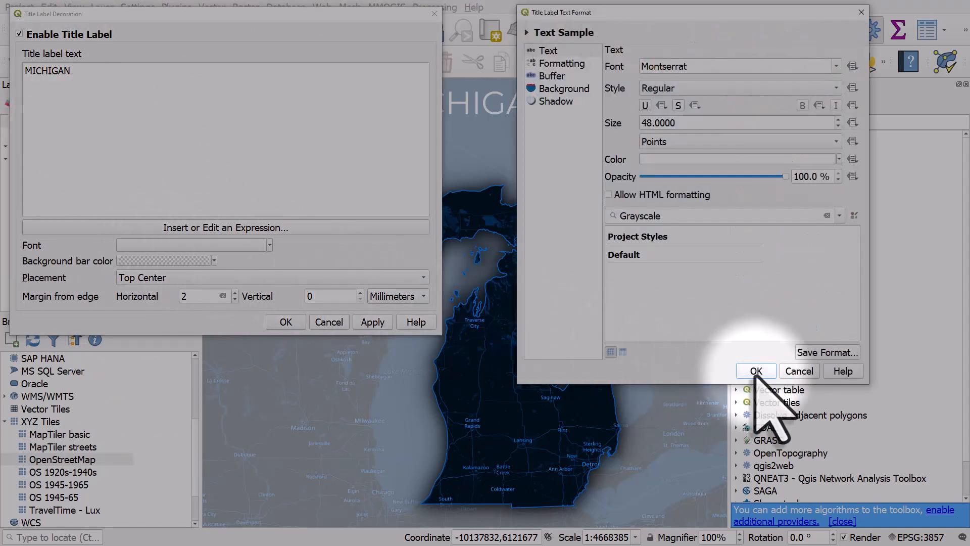
pyautogui.click(755, 371)
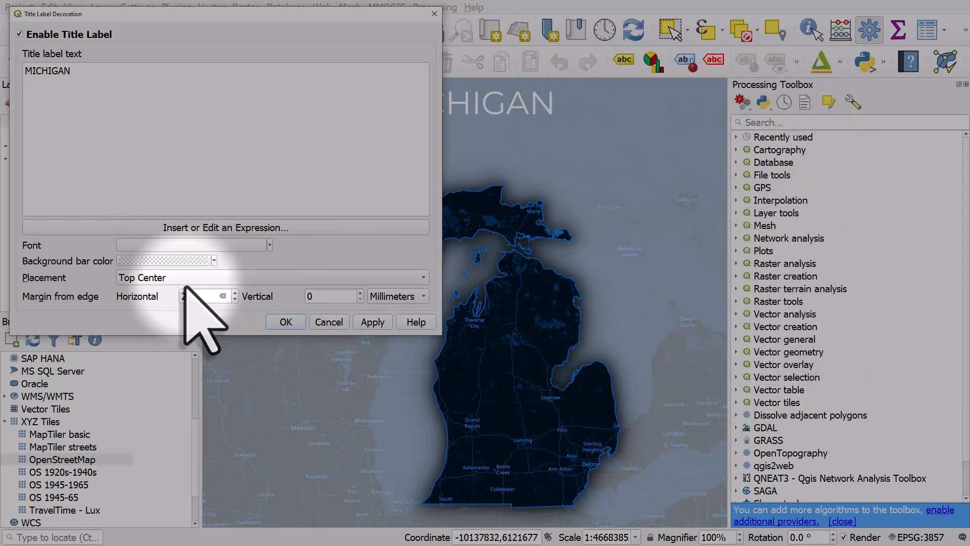
pyautogui.click(285, 322)
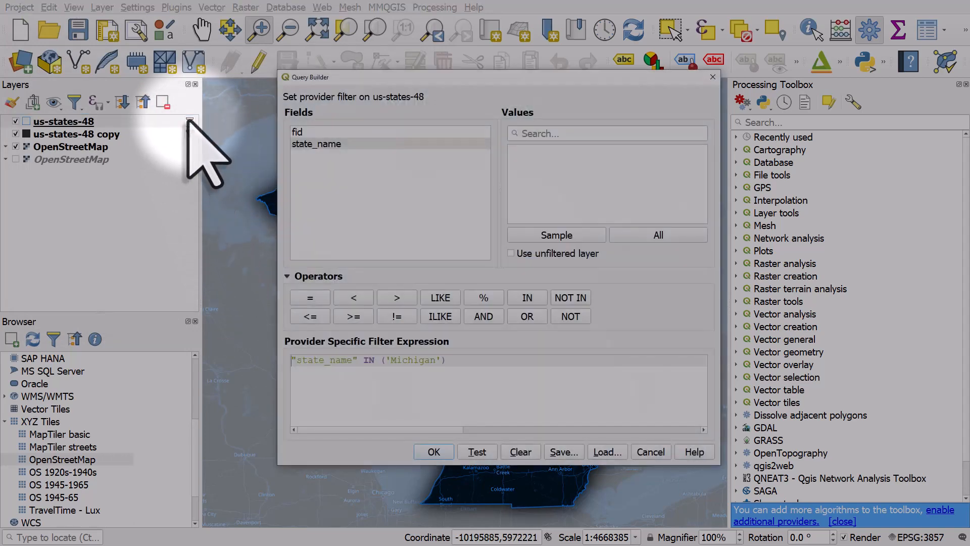
# Step: Change the state layer filter from Michigan to Colorado
pyautogui.doubleClick(413, 359)
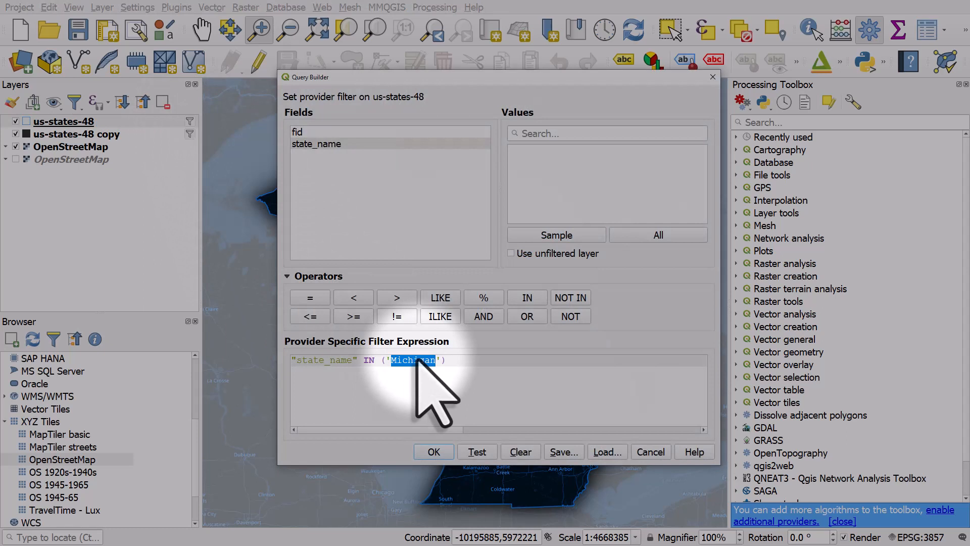
pyautogui.write('Colorado')
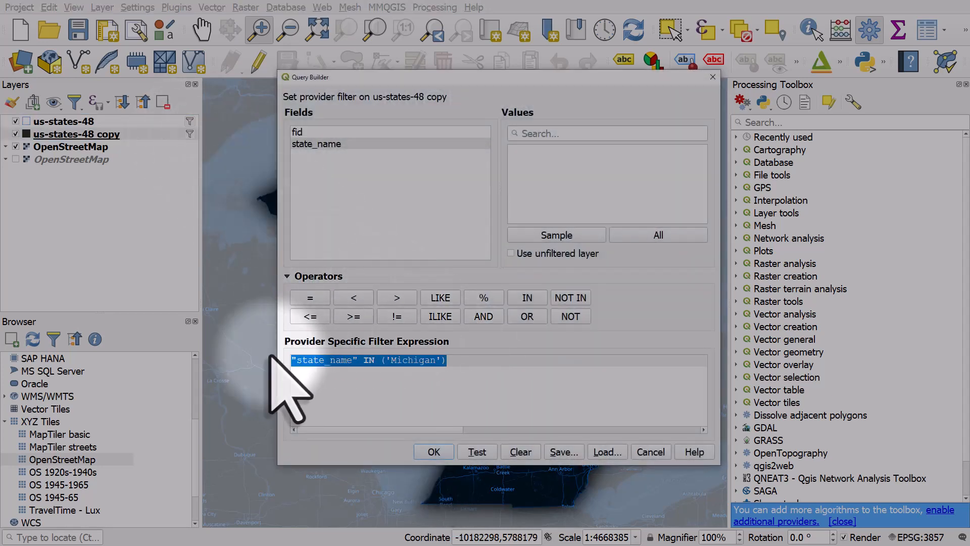
pyautogui.click(433, 452)
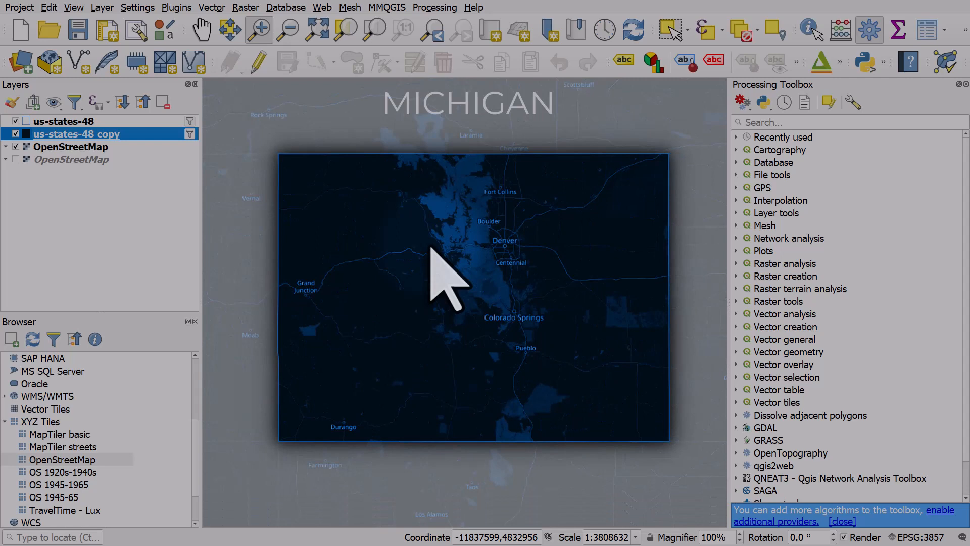
# Step: Change the map title label from MICHIGAN to COLORADO and select the us-states-48 copy layer
pyautogui.click(73, 8)
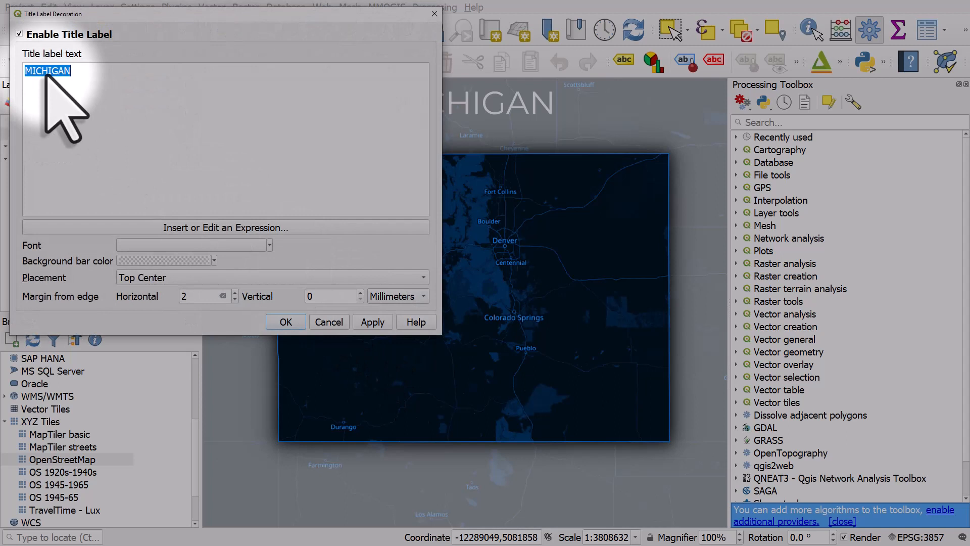
pyautogui.write('COLORADO')
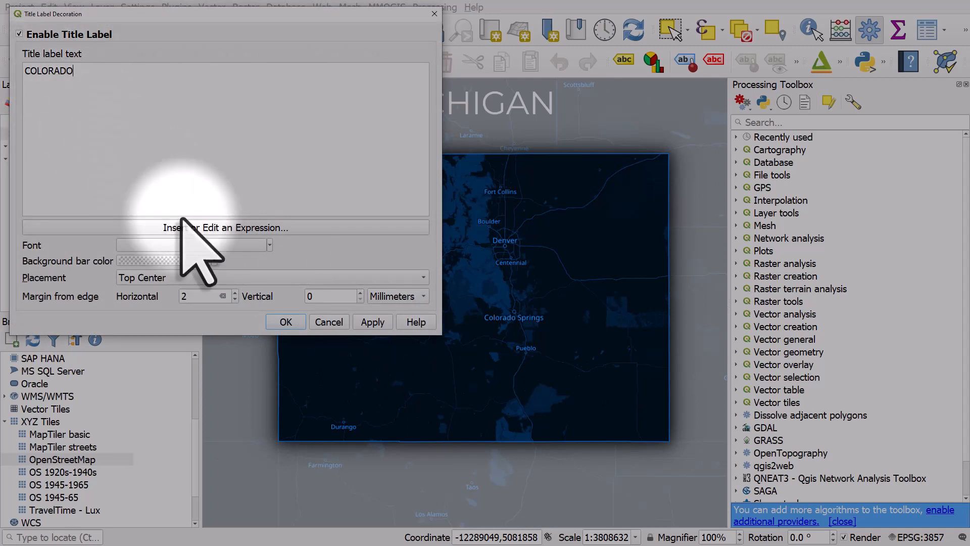
pyautogui.click(285, 321)
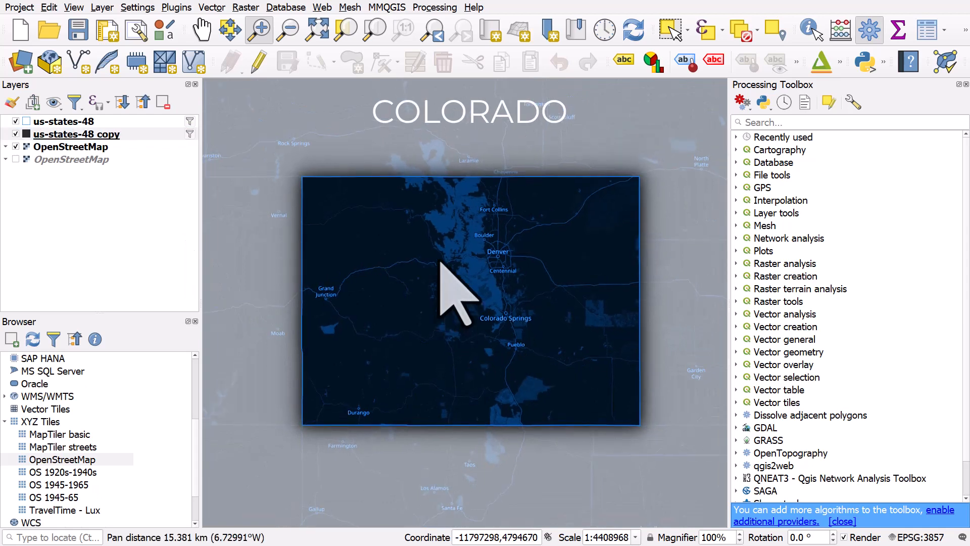
pyautogui.click(76, 133)
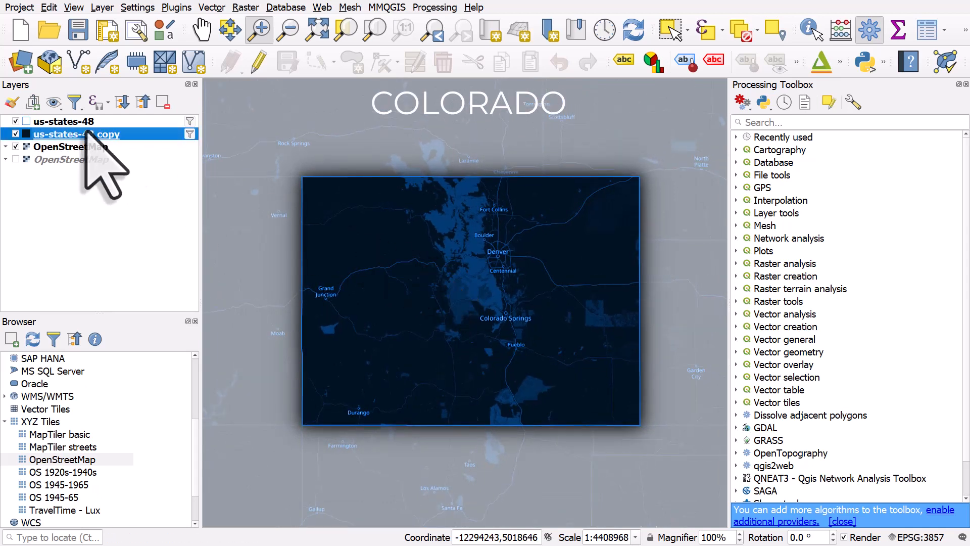